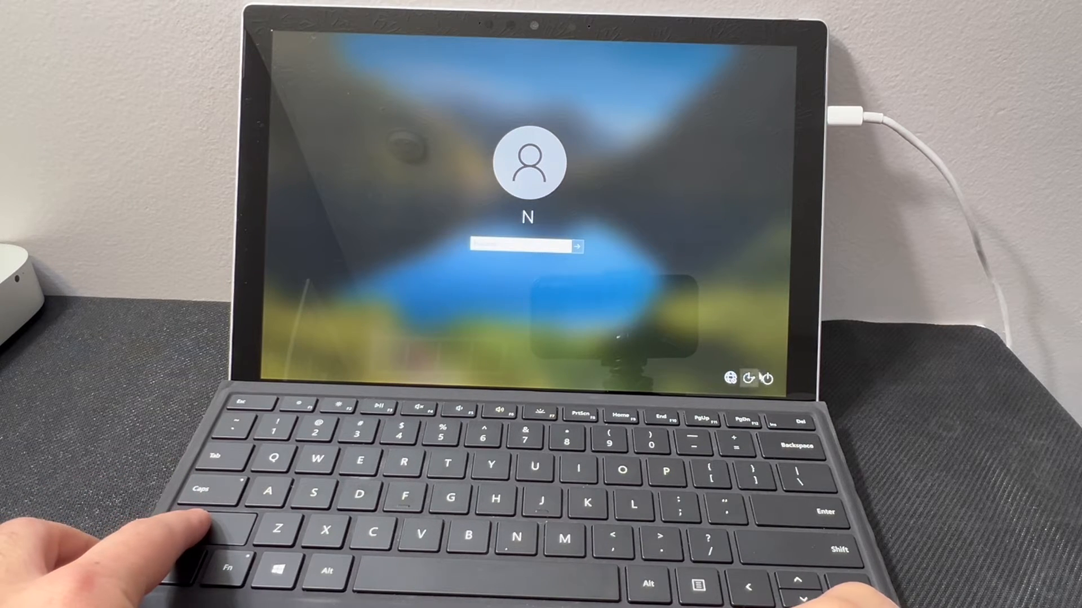
- Restart the Surface from the lock screen's power menu into the recovery environment
{"action": "left_click", "coordinate": [766, 379]}
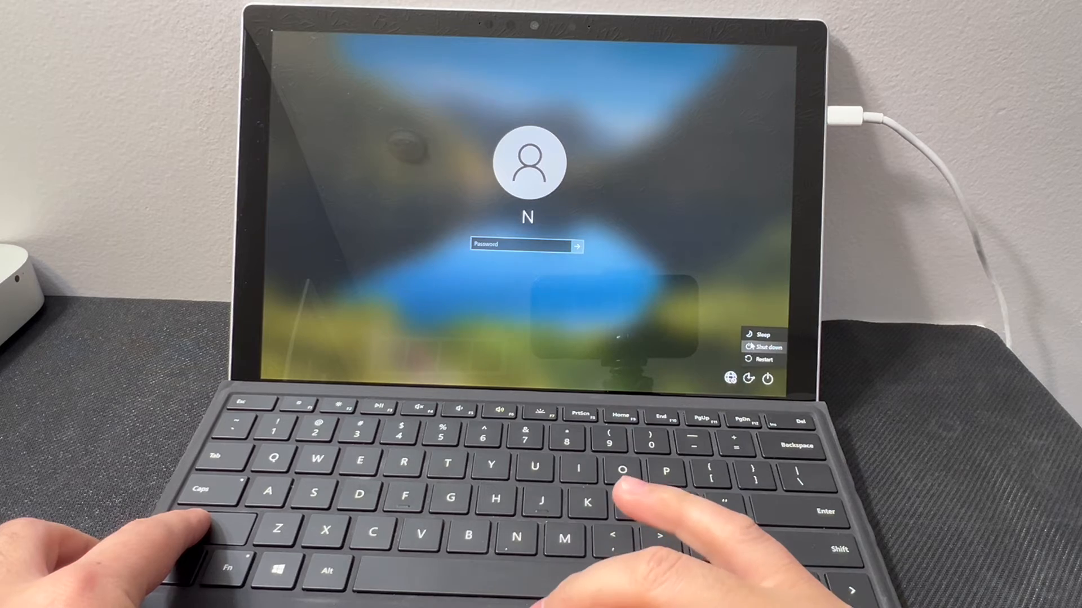
{"action": "left_click", "coordinate": [765, 359]}
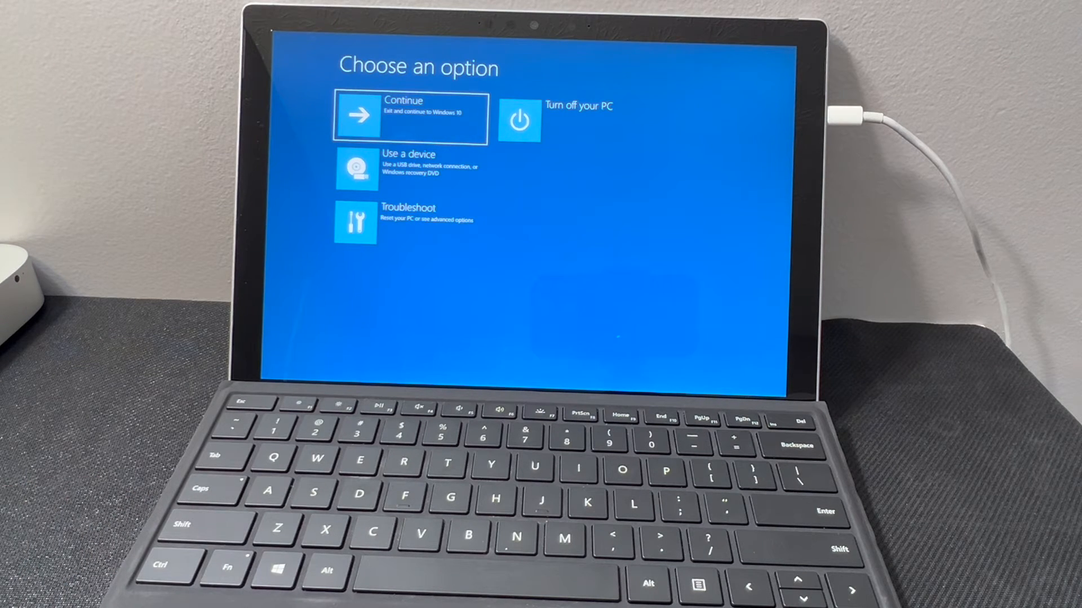
- Go to Troubleshoot and choose Reset this PC
{"action": "key", "text": "down"}
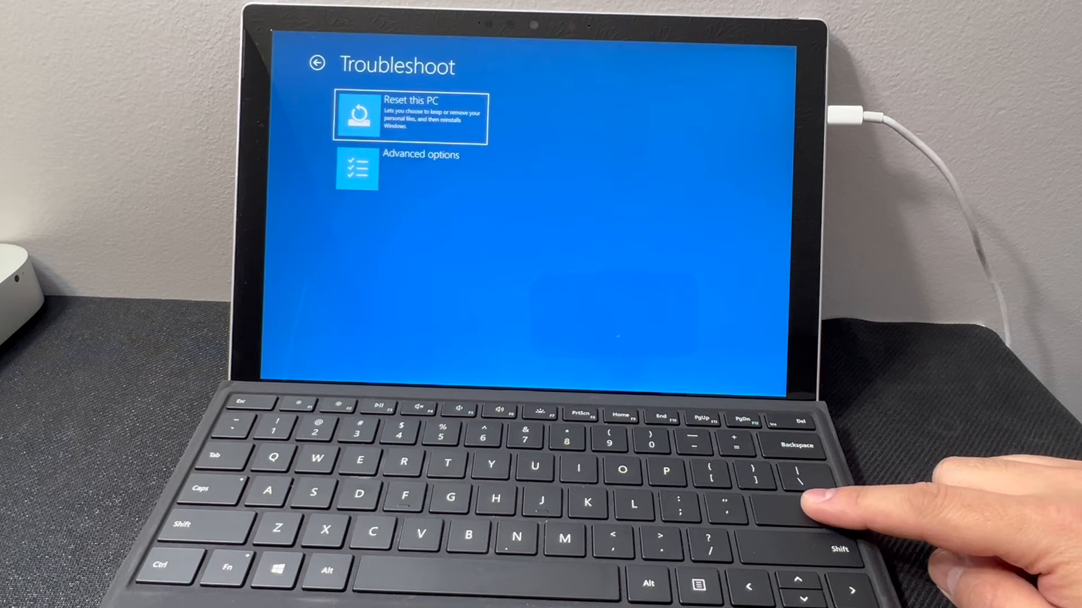
{"action": "left_click", "coordinate": [410, 115]}
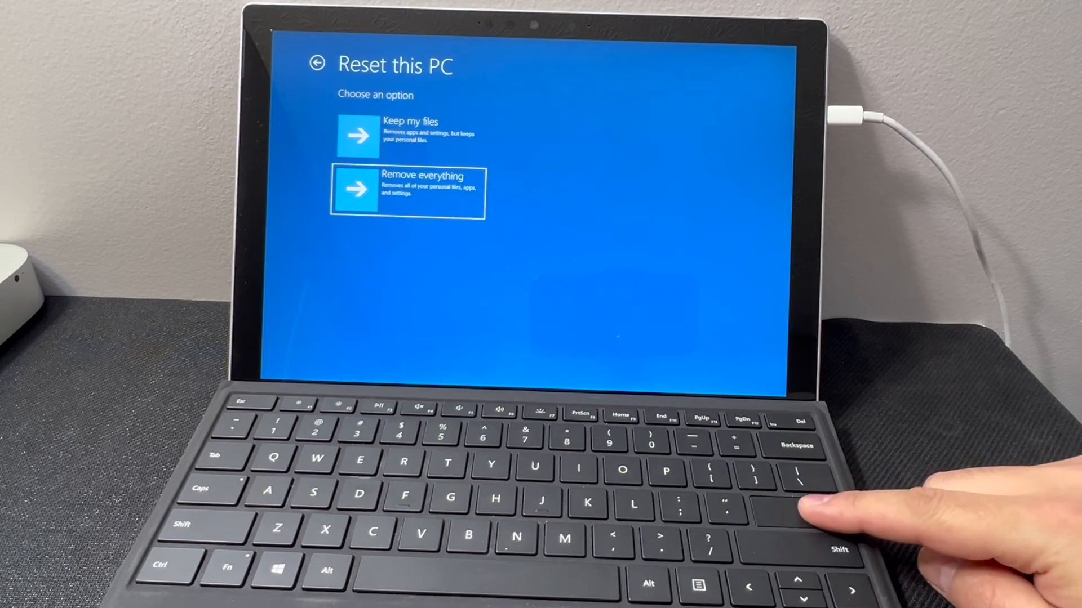
- Choose Remove everything as the reset option
{"action": "key", "text": "enter"}
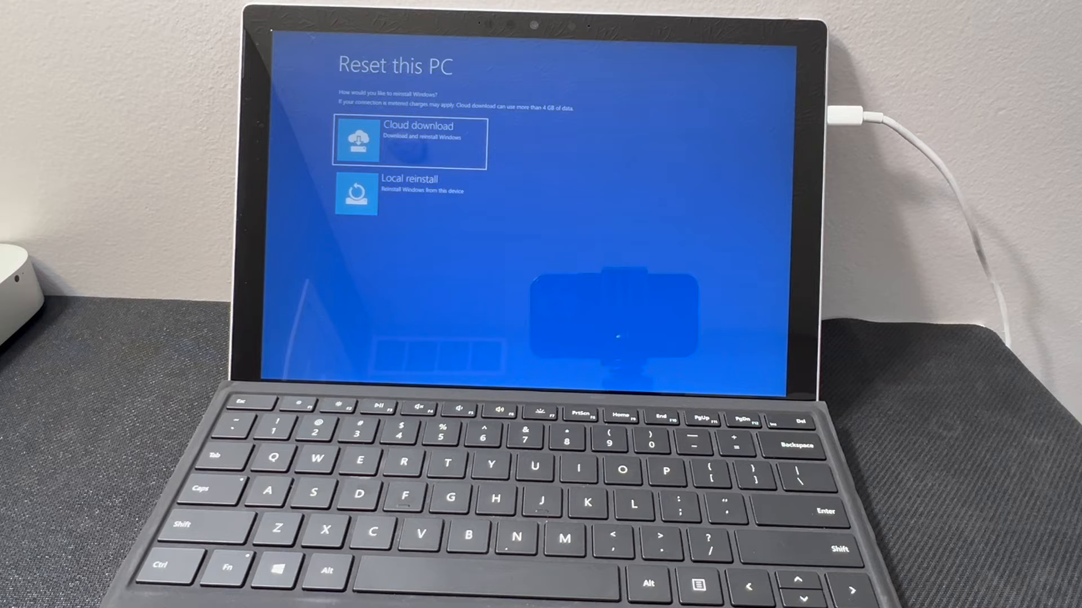
- Pick Local reinstall to reinstall Windows from this device
{"action": "left_click", "coordinate": [406, 196]}
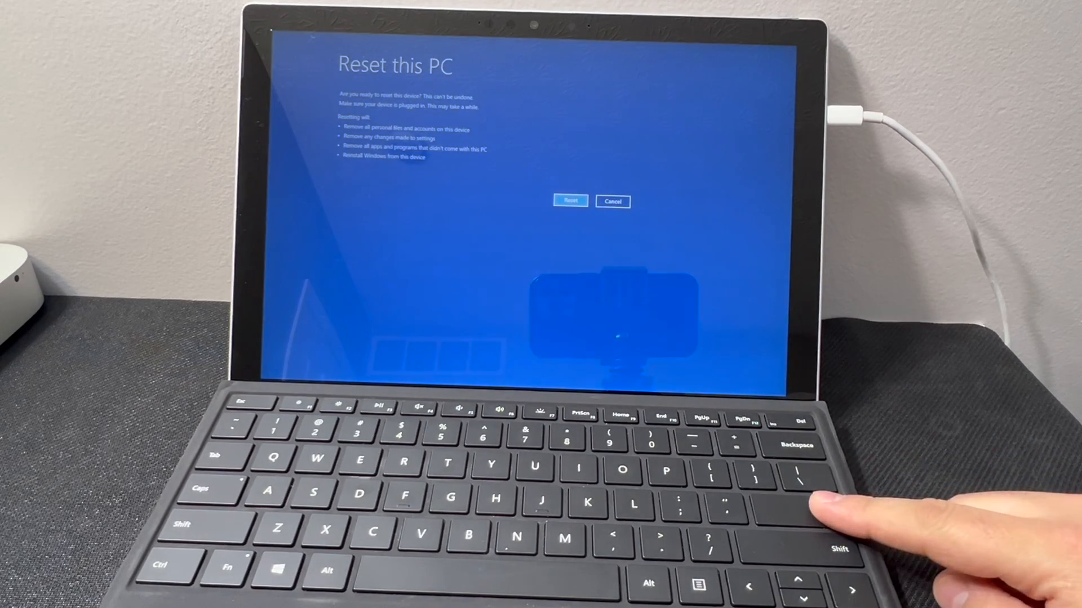
- Confirm with the Reset button to begin resetting the tablet
{"action": "left_click", "coordinate": [571, 200]}
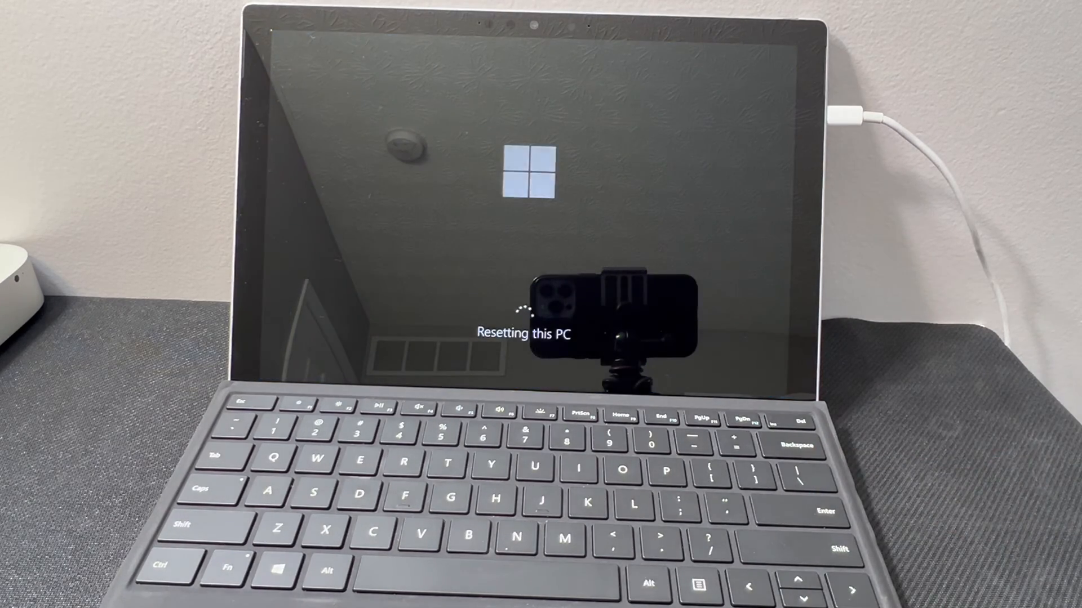